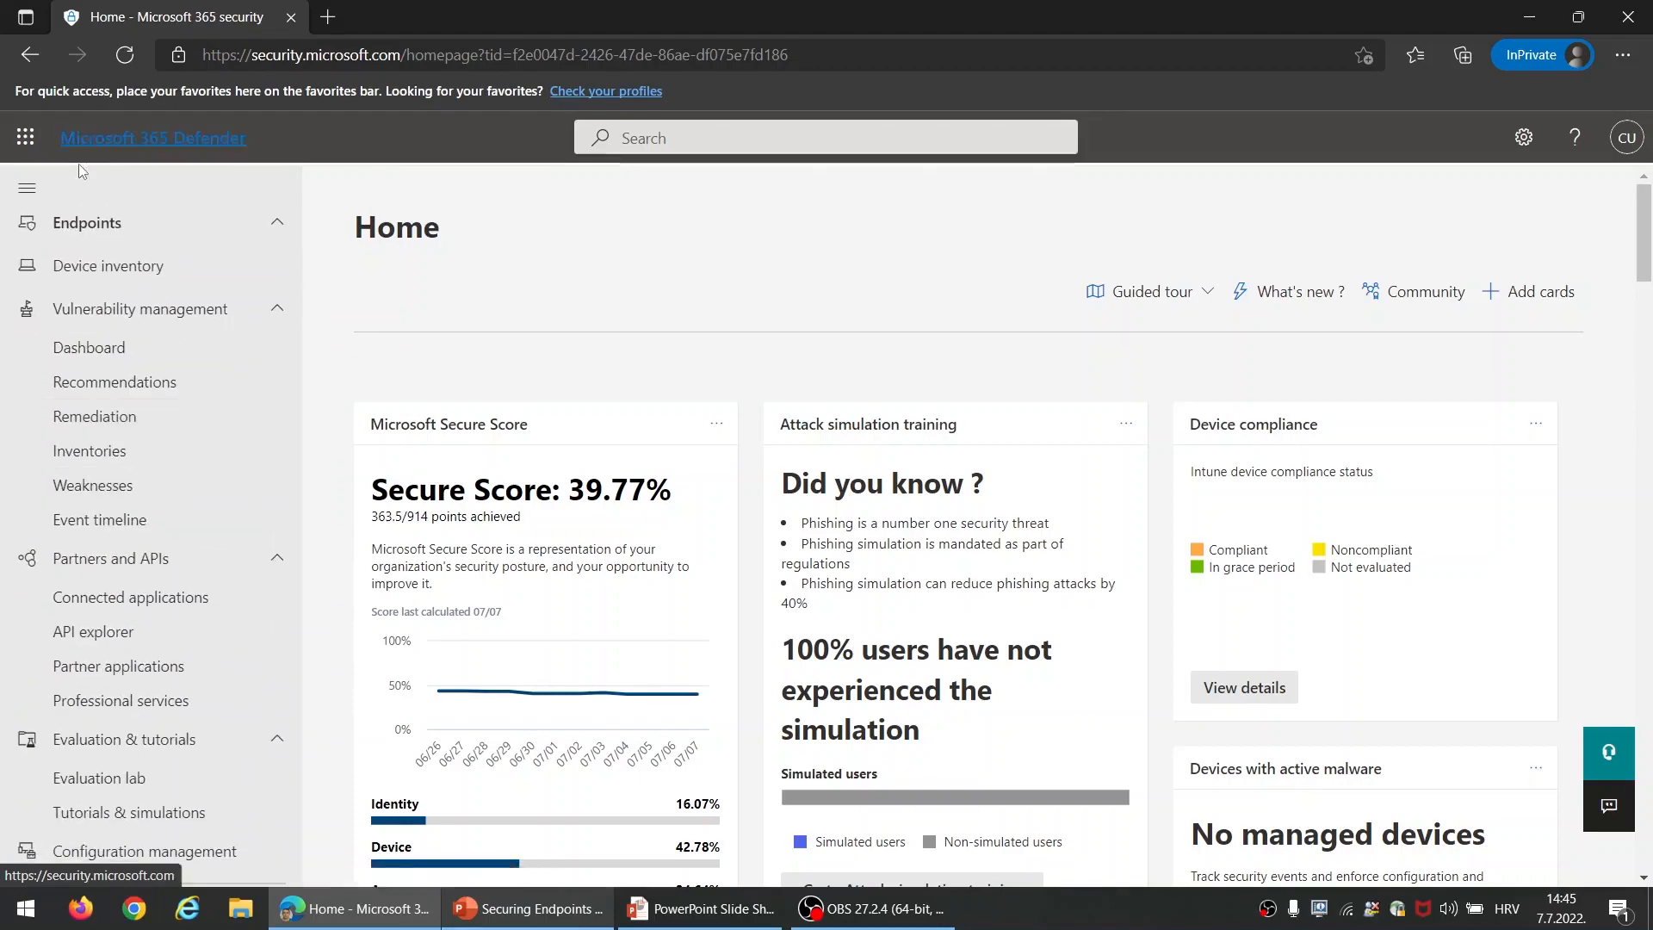
Launch the Microsoft 365 admin center from the Defender app launcher.
click(24, 136)
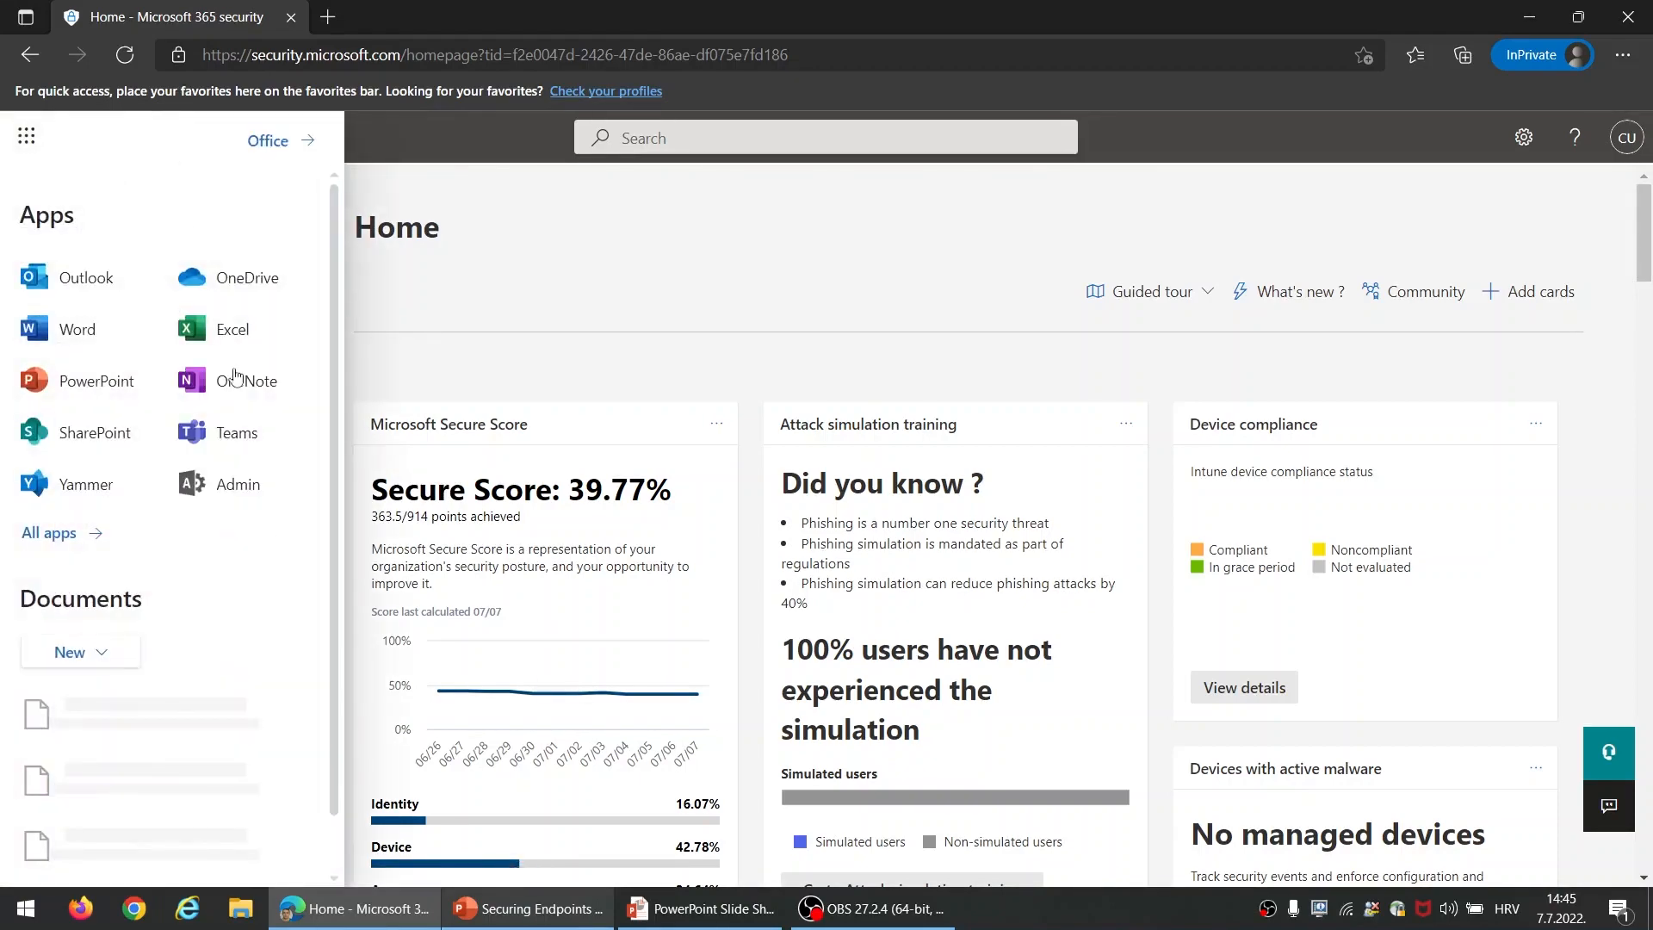
click(246, 484)
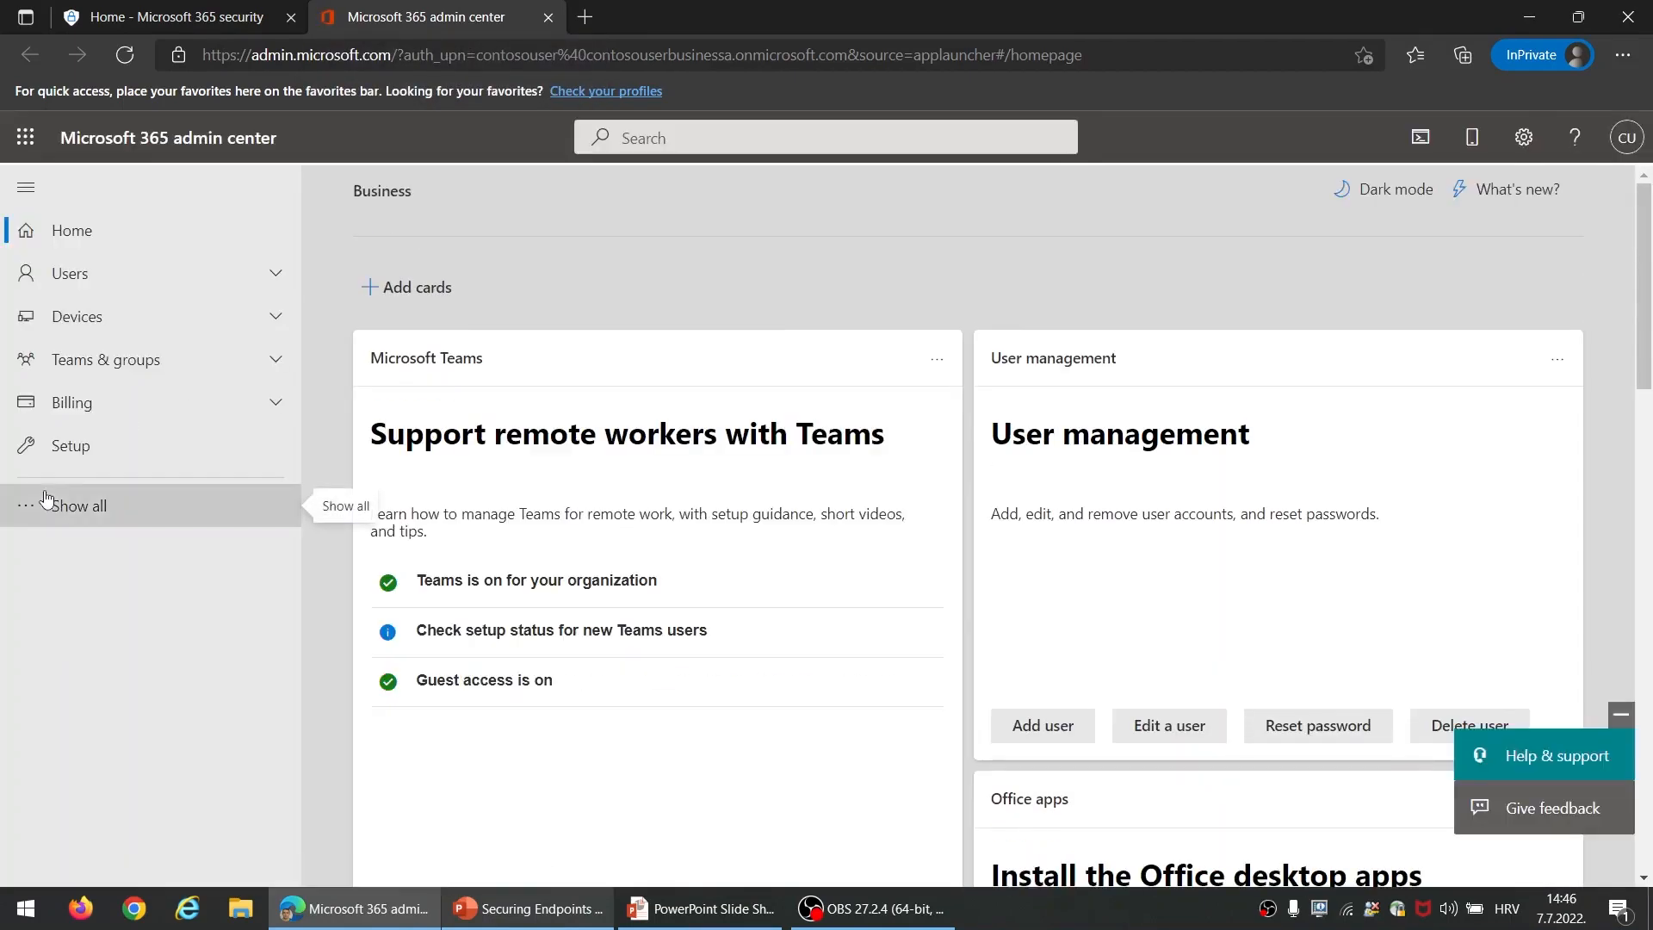
Show the Licenses page under Billing listing the Microsoft 365 E5 and Office 365 E5 subscriptions.
click(77, 504)
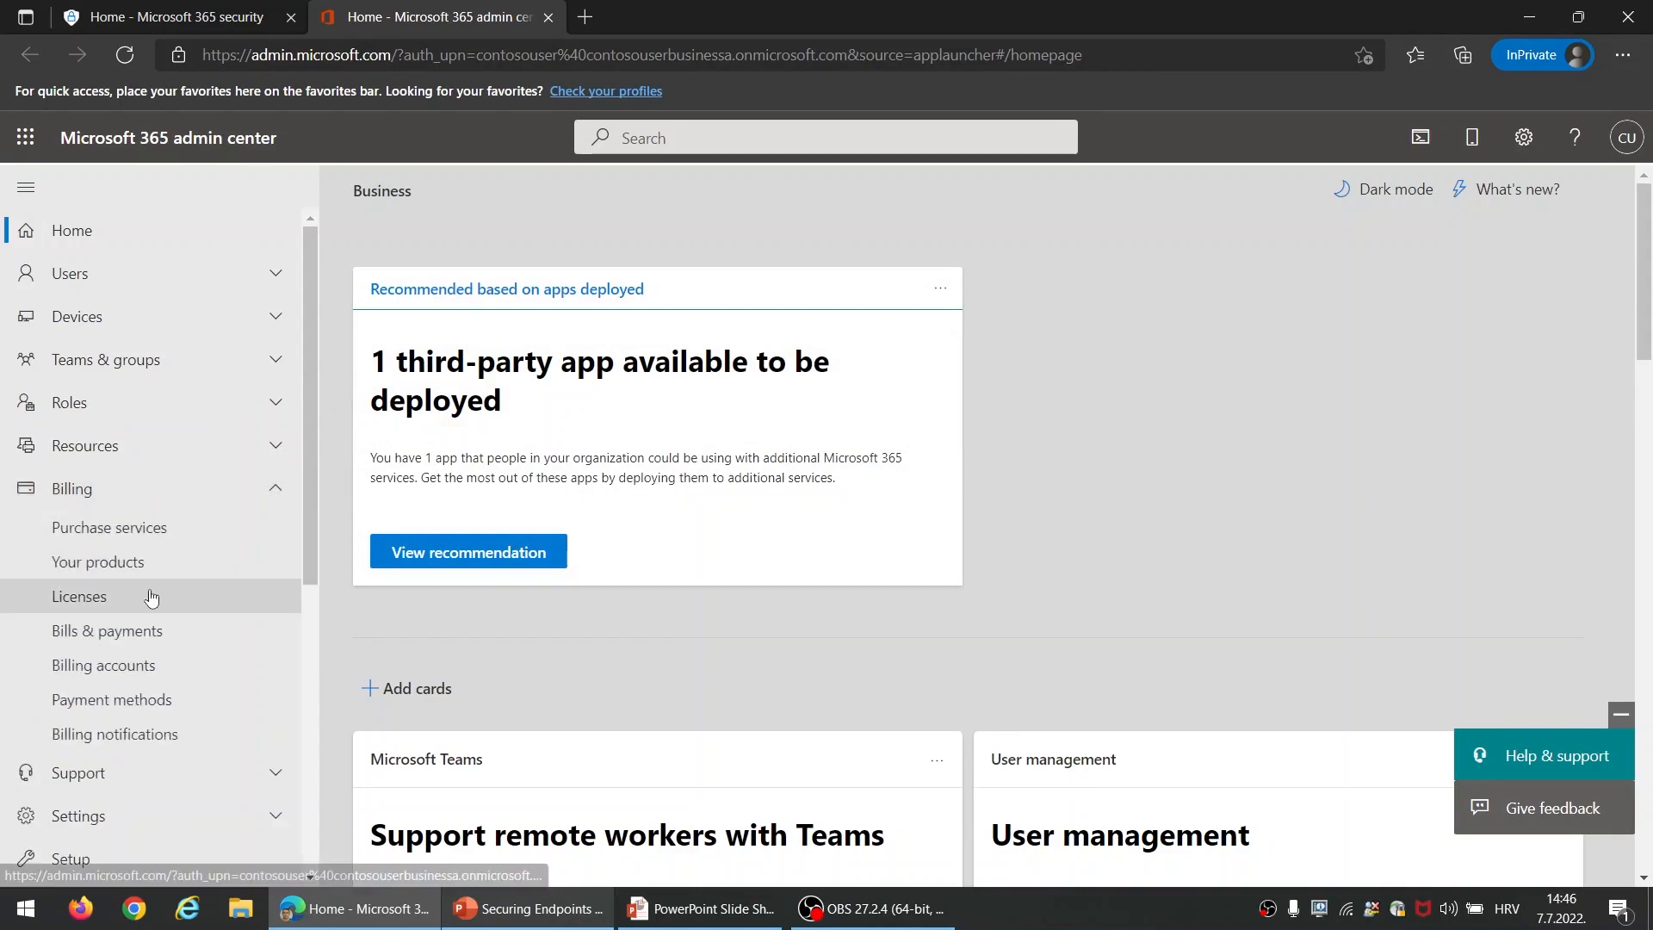
click(79, 595)
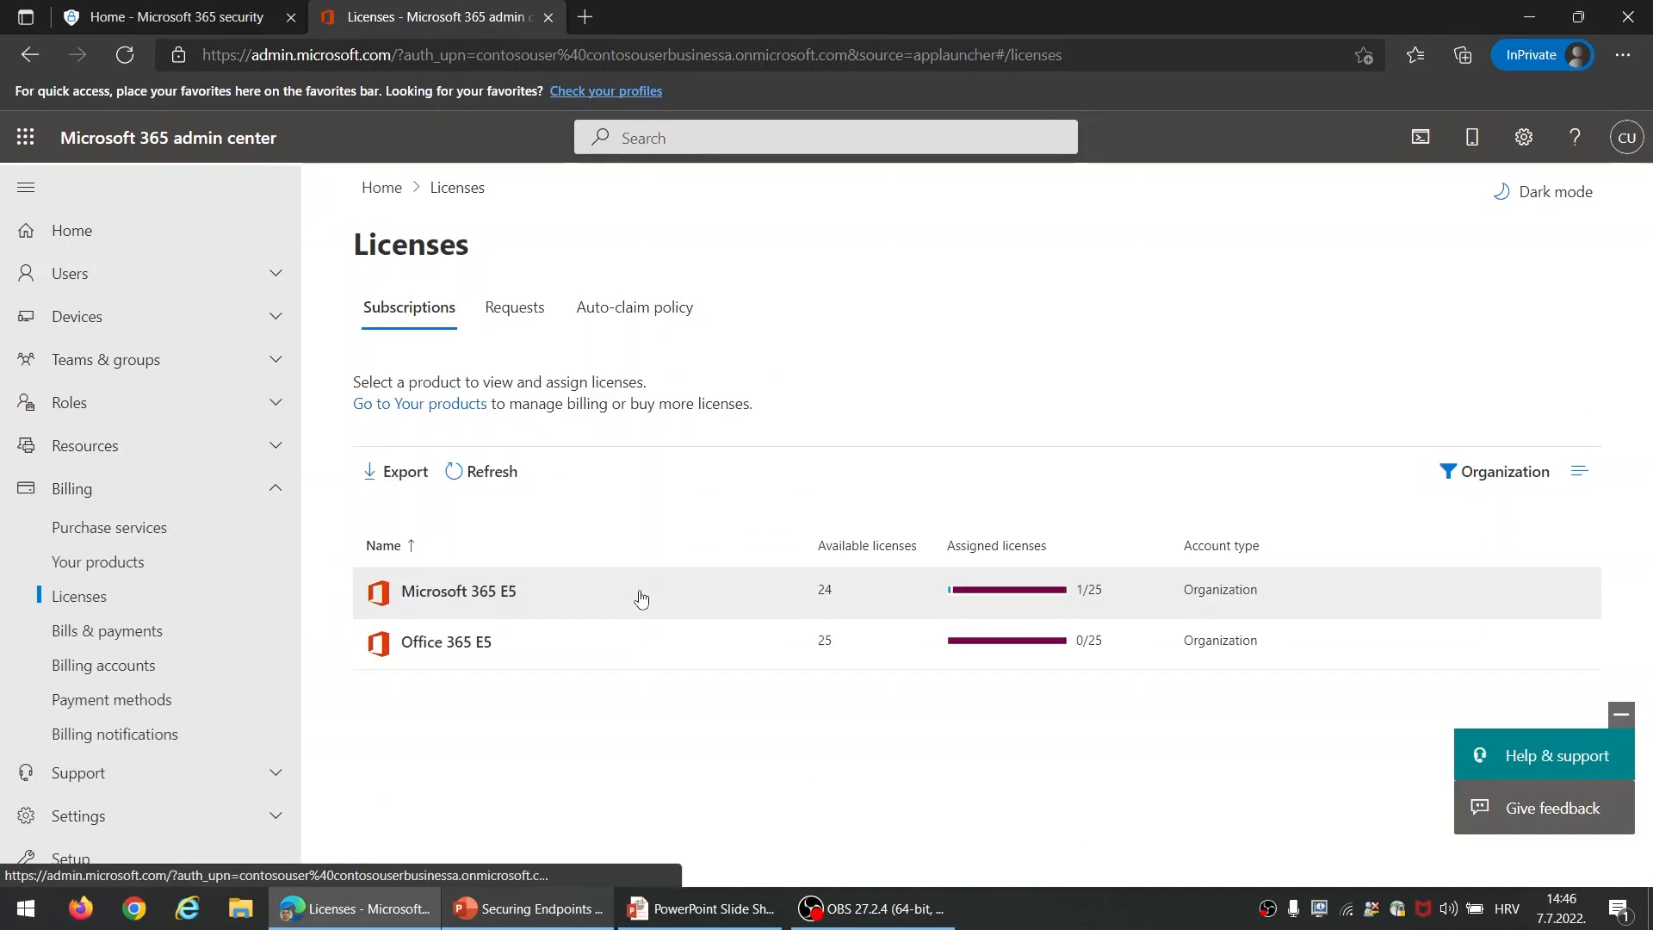
mouse_move(566, 616)
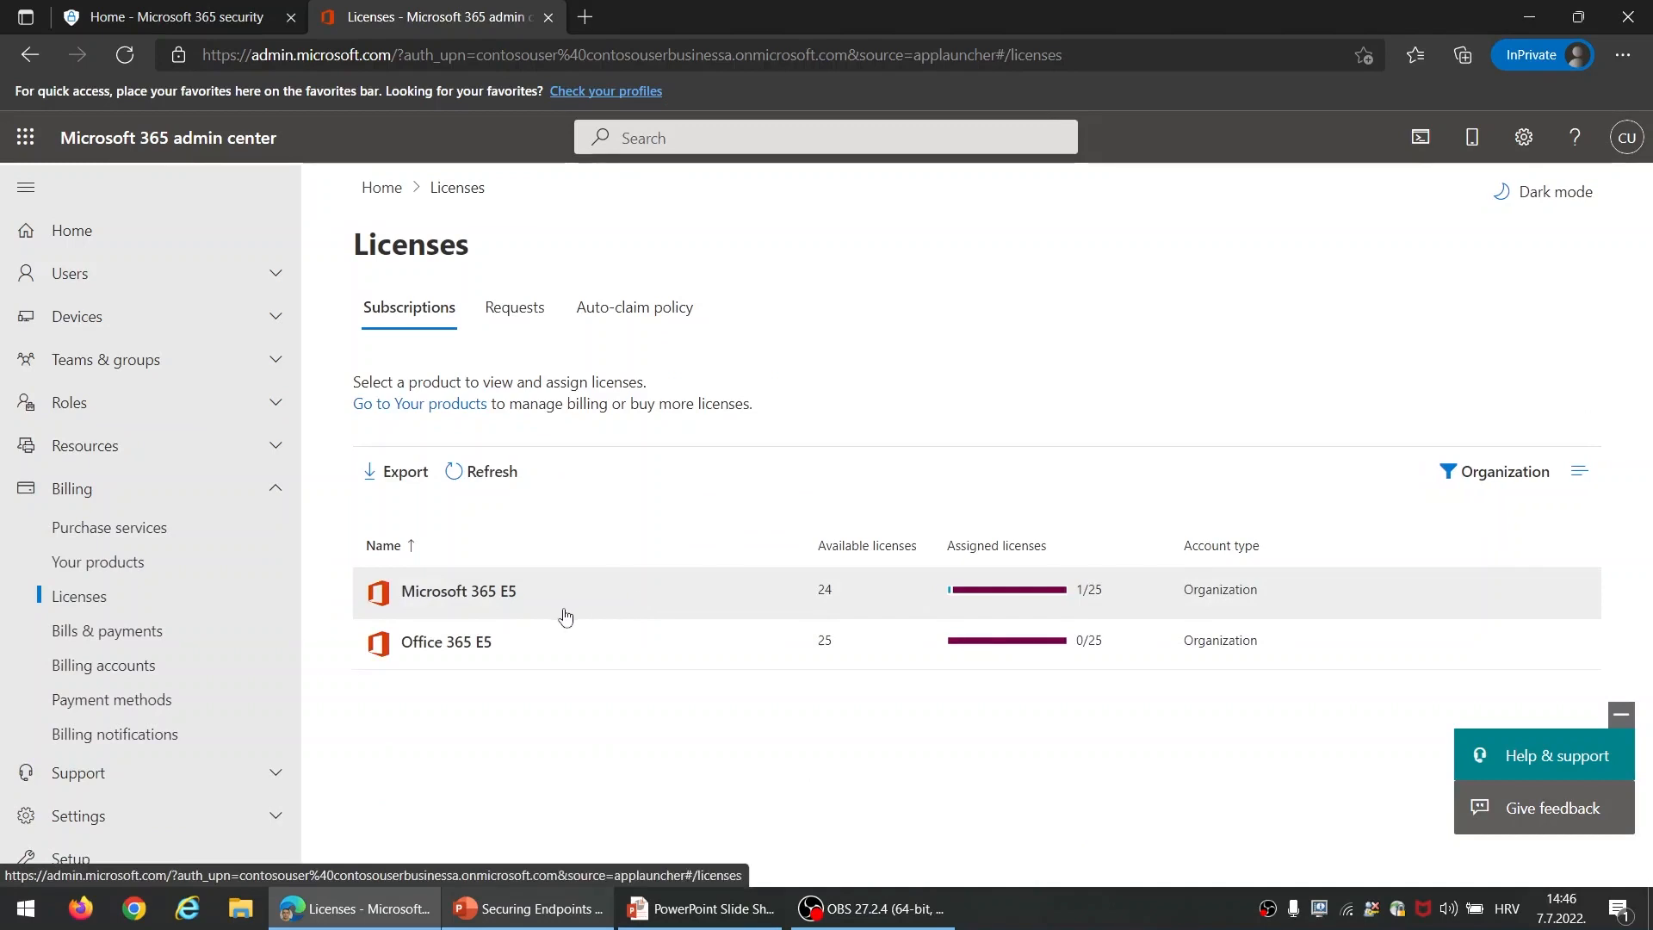
mouse_move(446, 617)
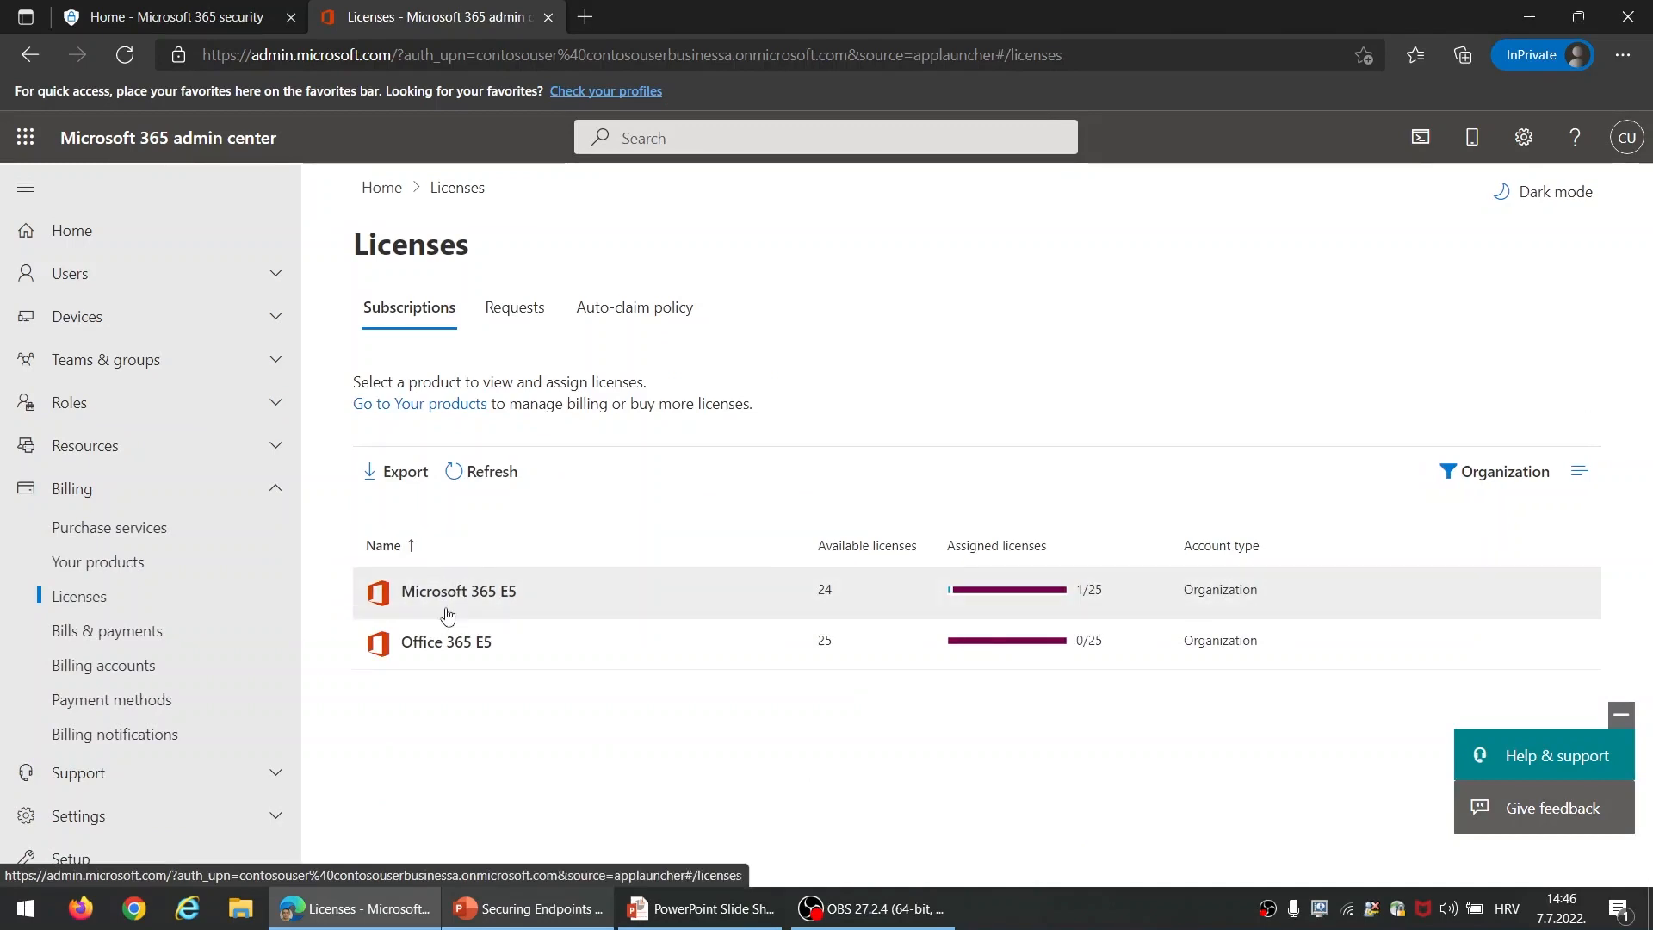
click(69, 272)
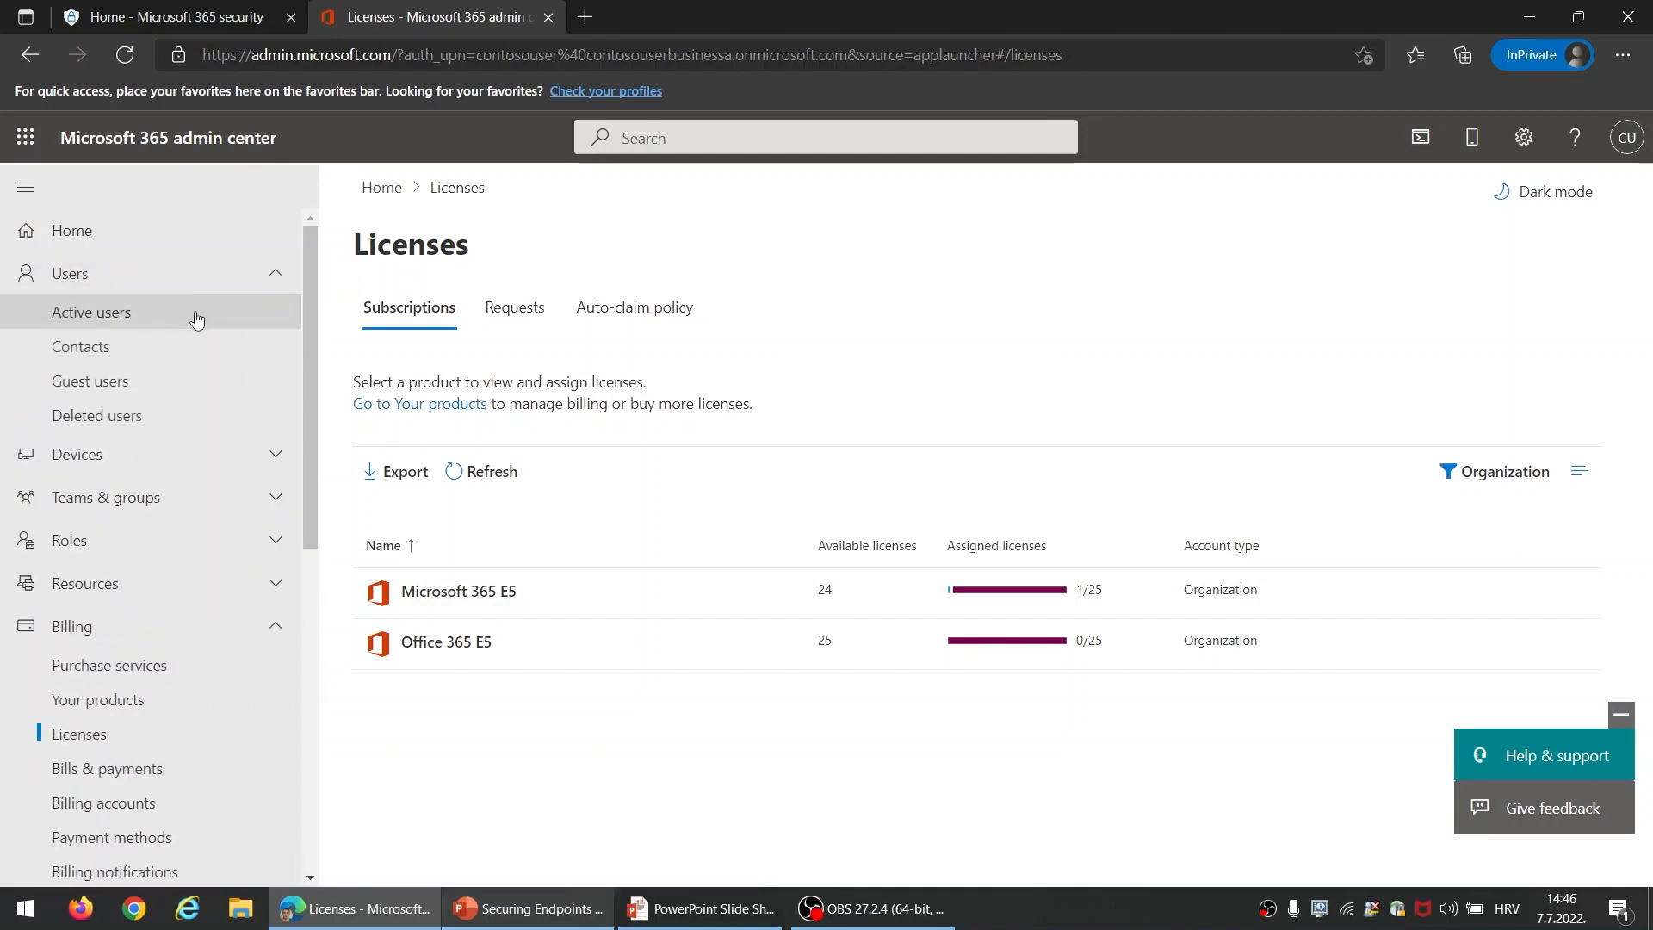
click(91, 311)
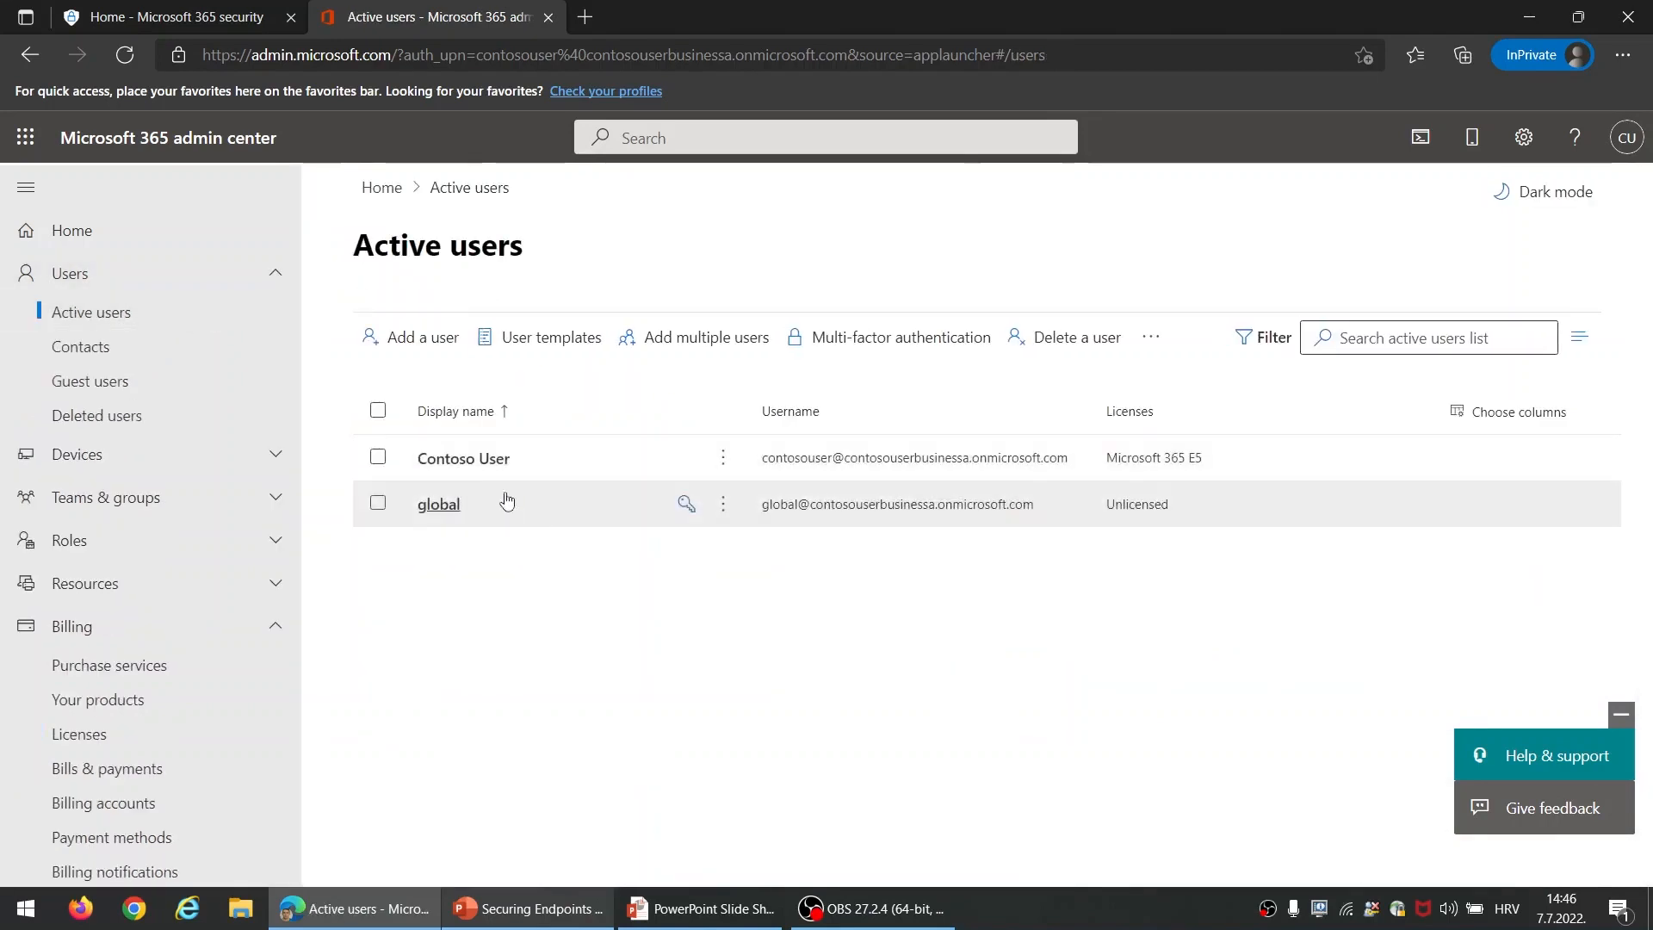
click(463, 458)
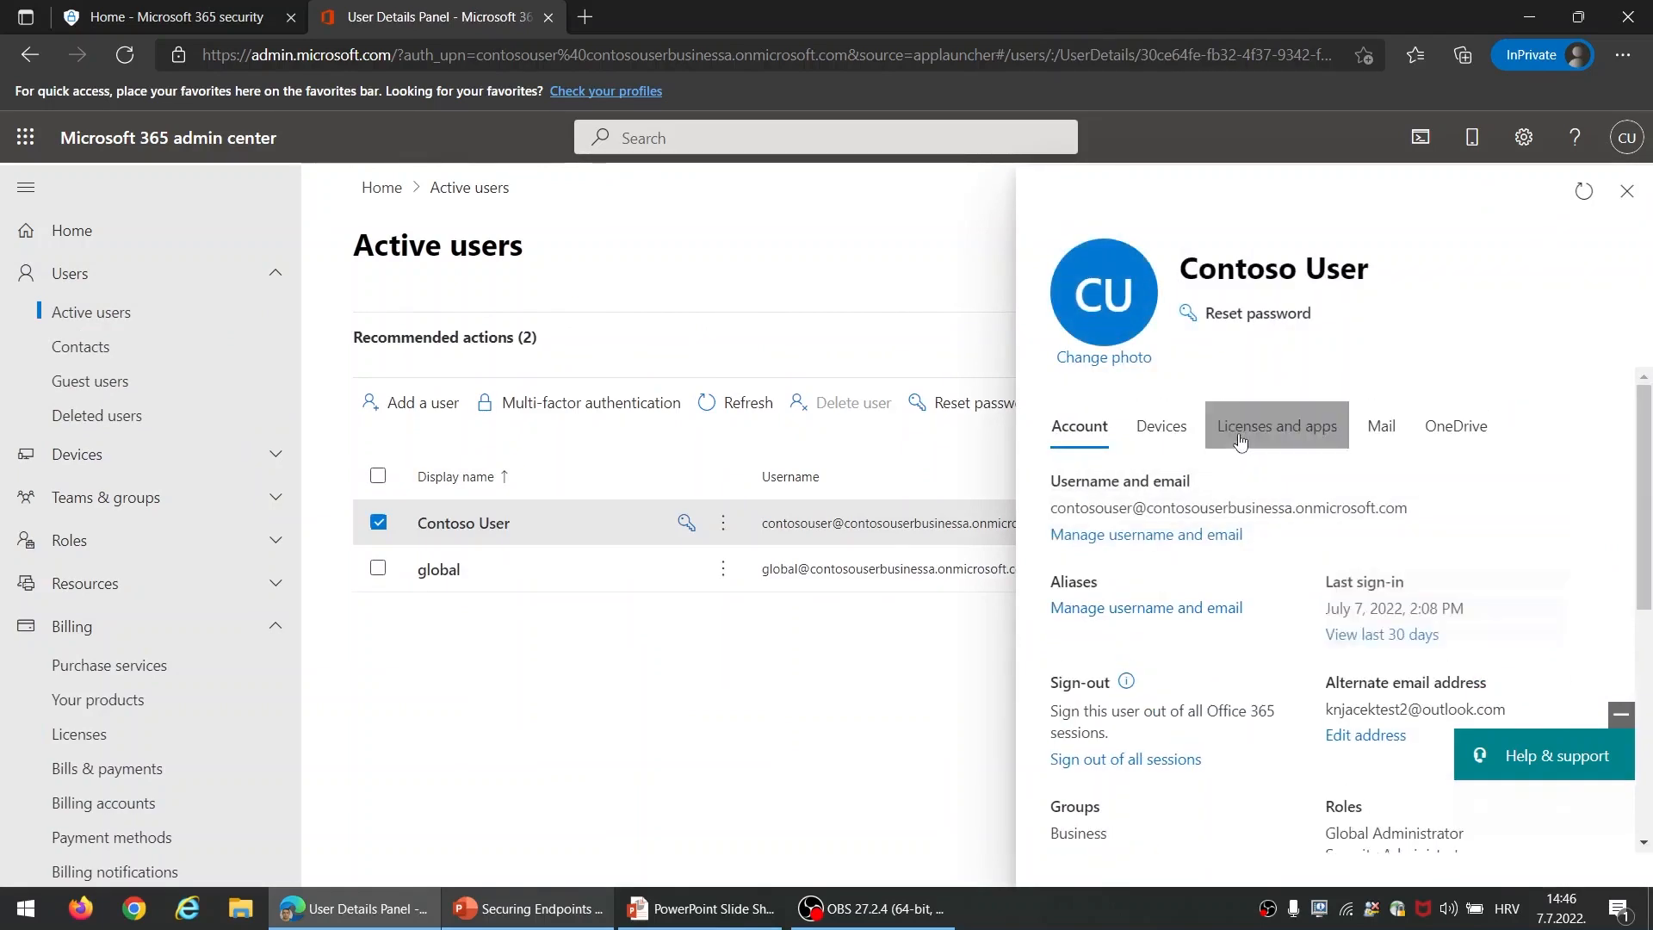
Show Contoso User's Licenses and apps with Microsoft 365 E5, scrolled to Microsoft Defender for Endpoint.
click(1275, 425)
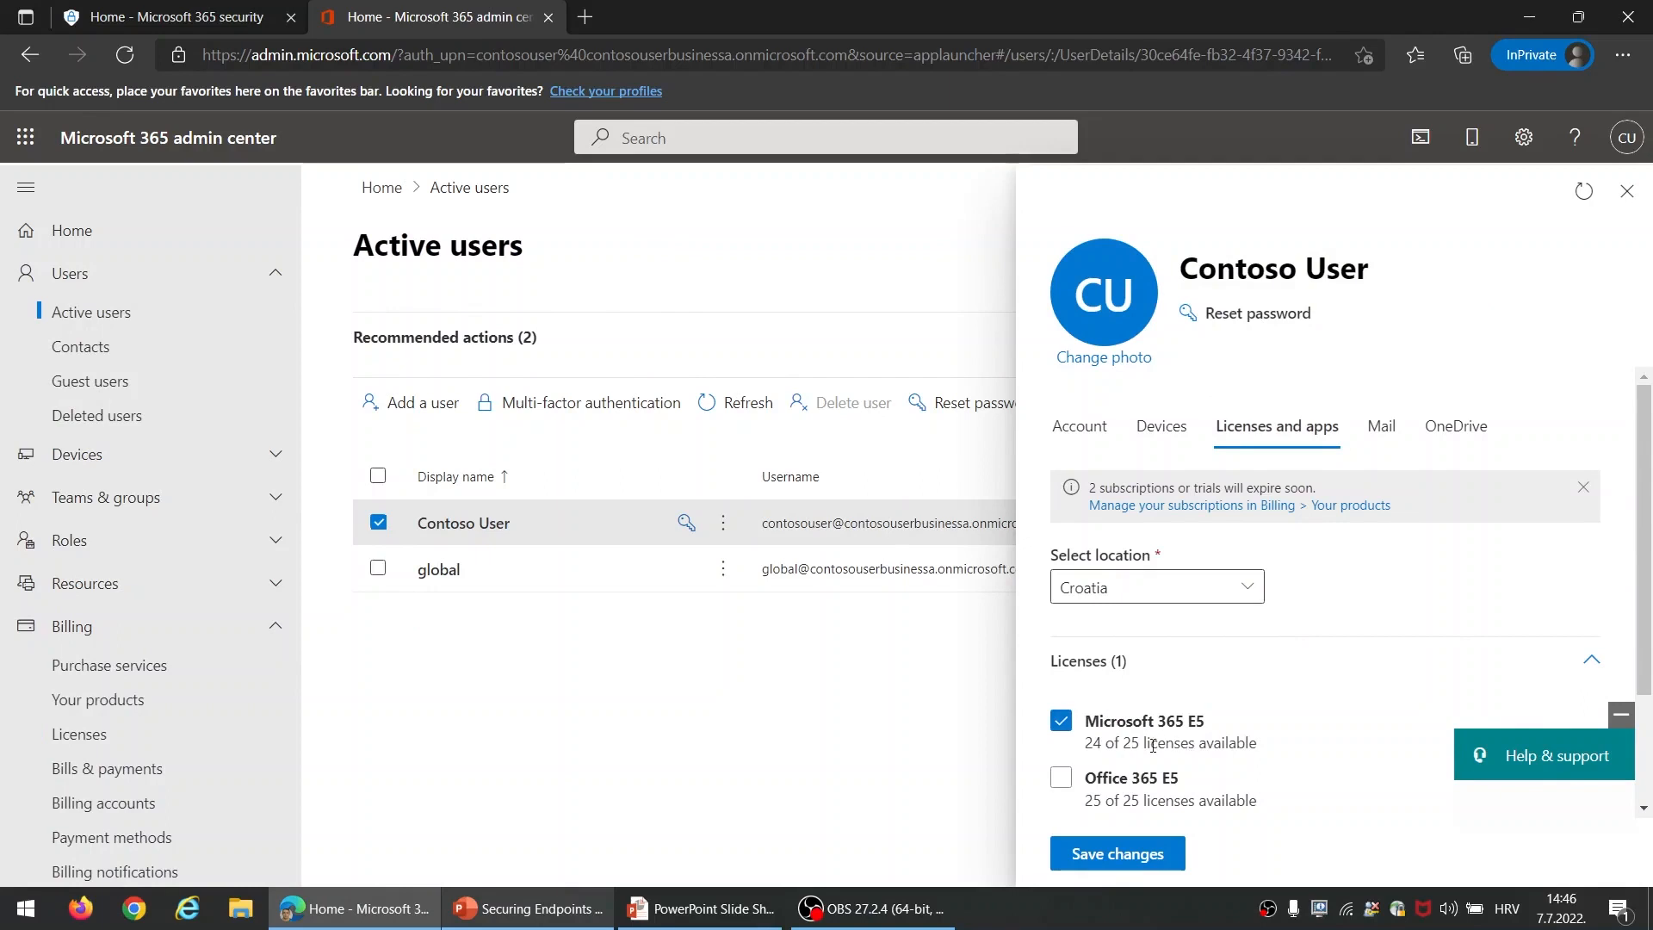
mouse_move(1212, 741)
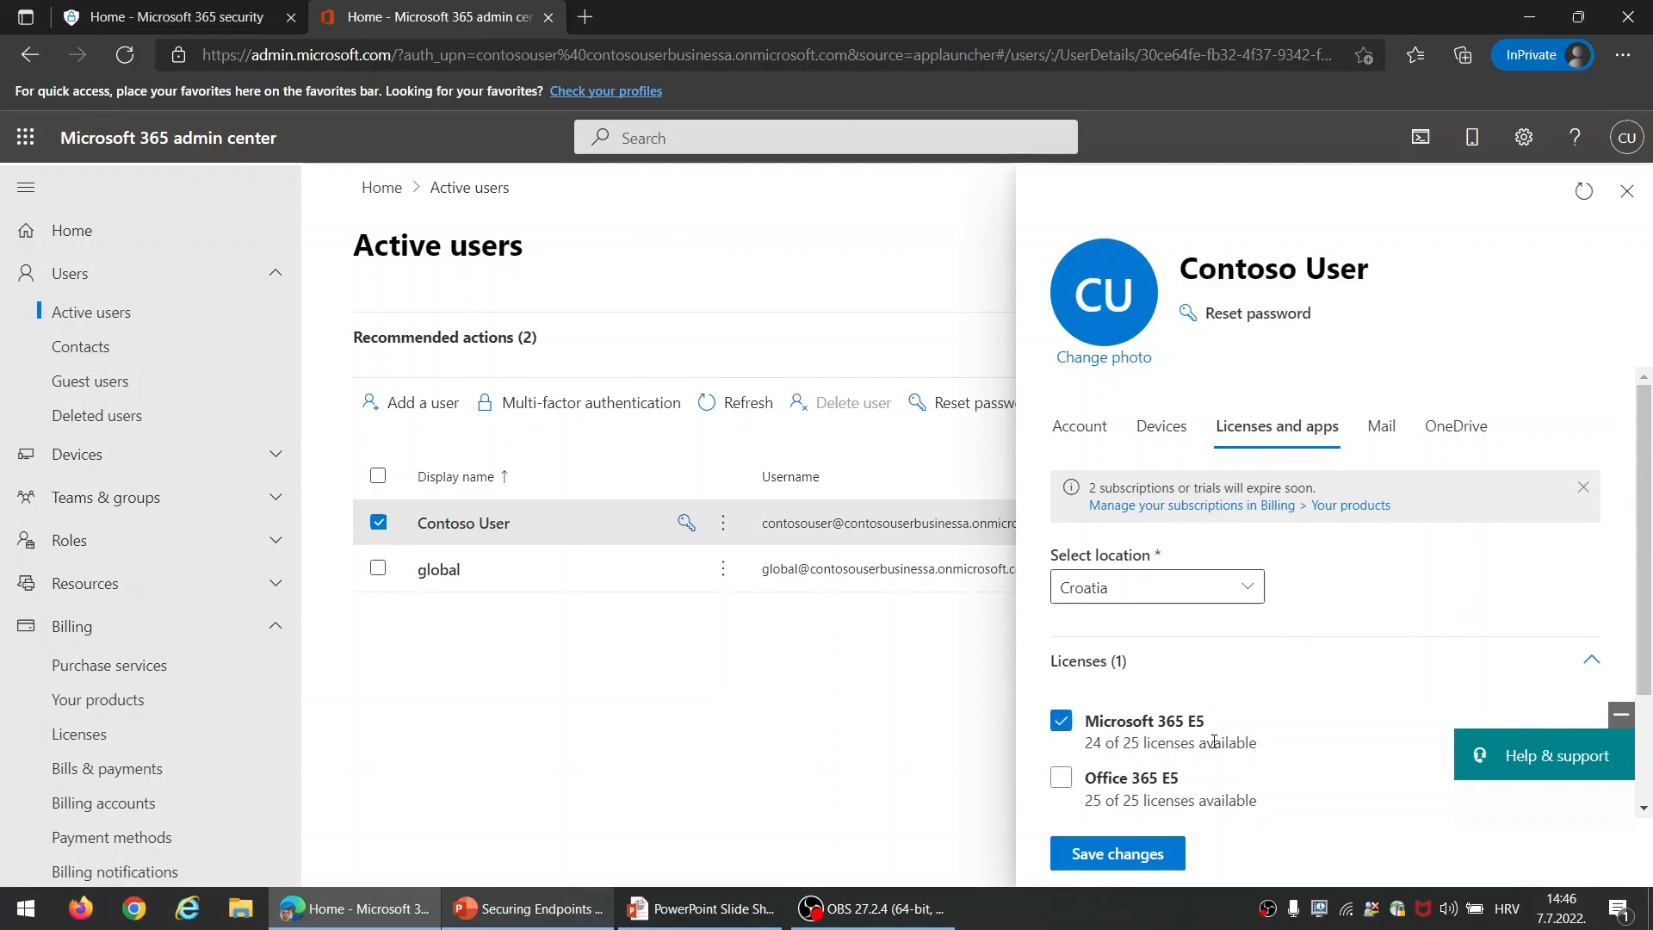
scroll(down, 3)
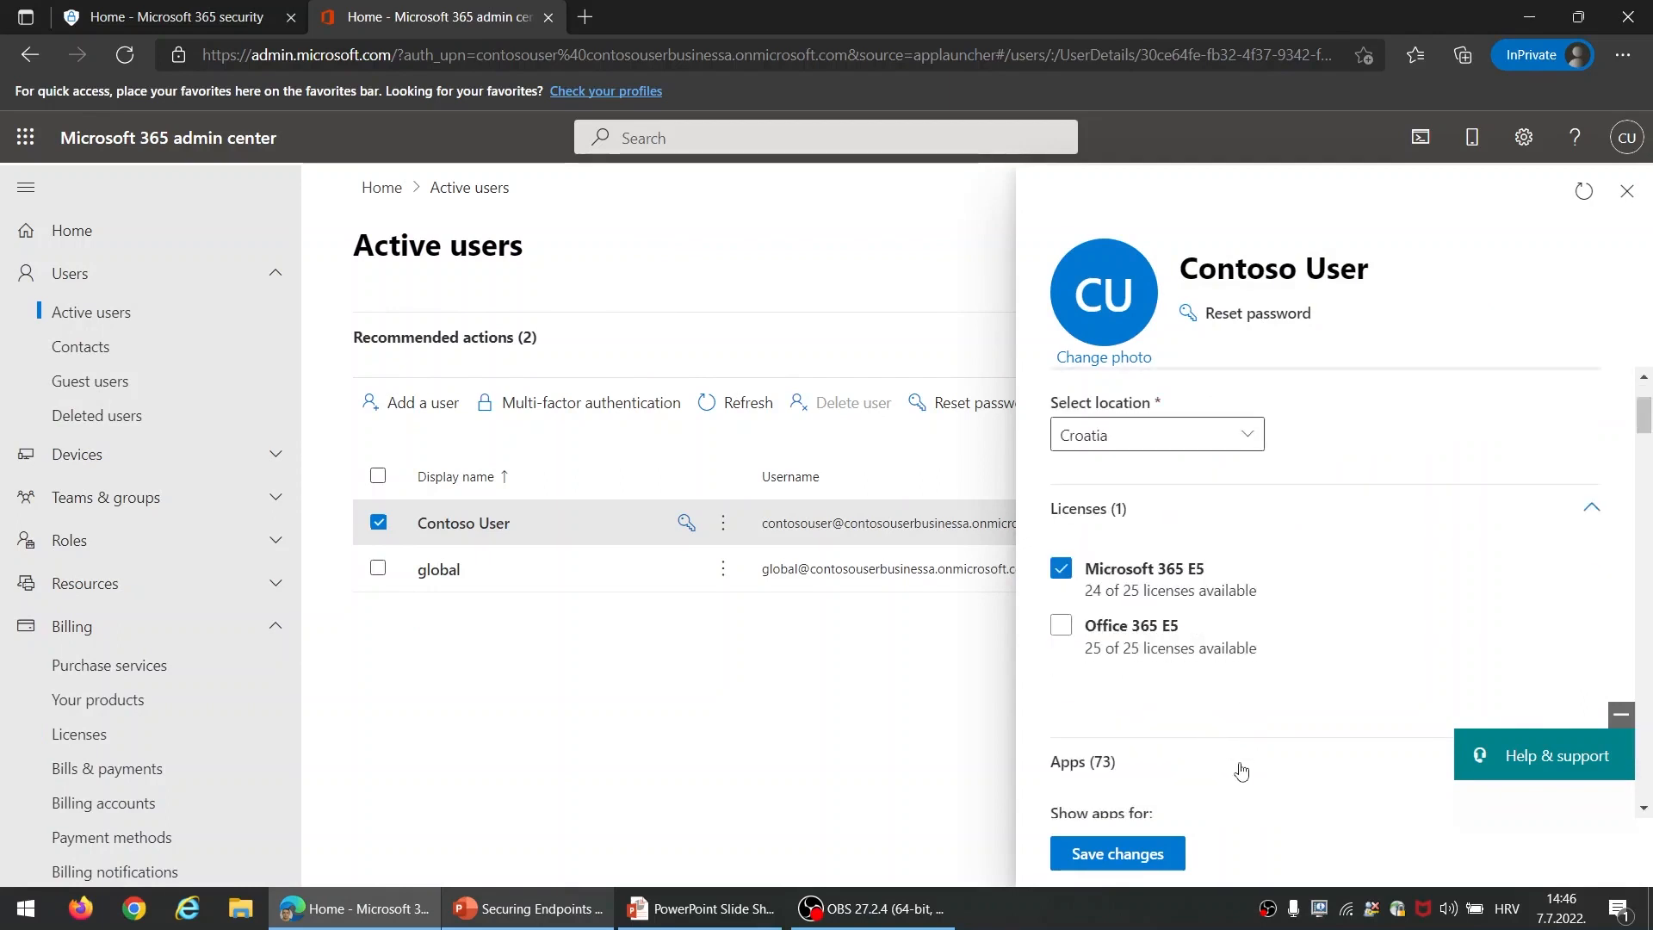
scroll(down, 3)
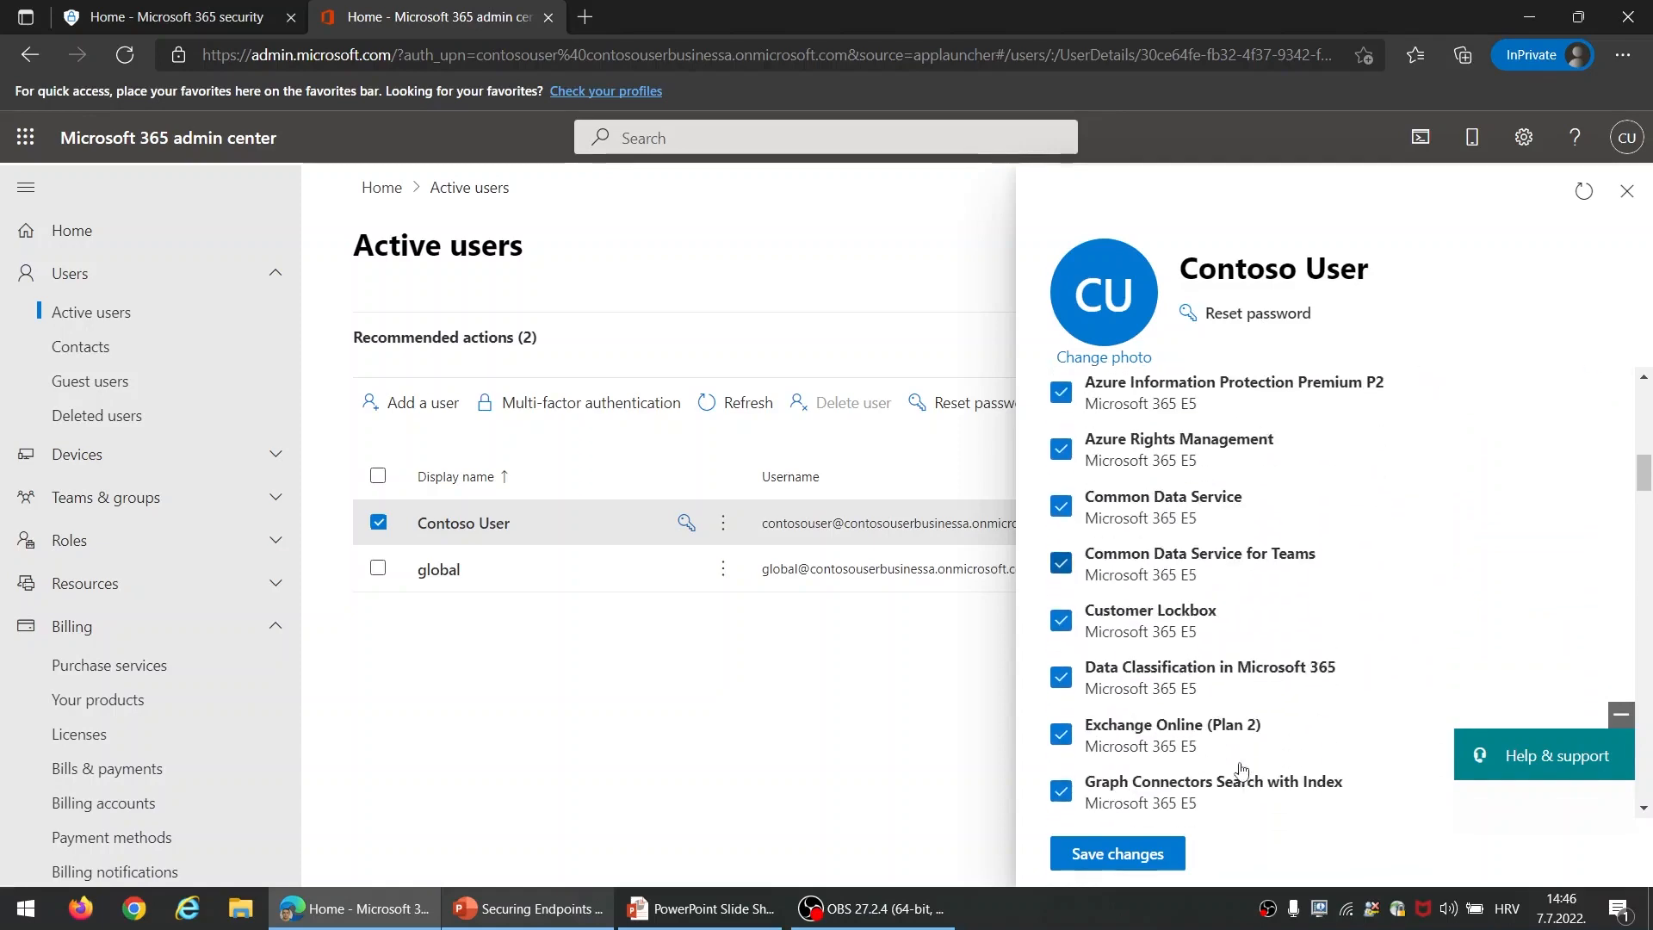
scroll(down, 3)
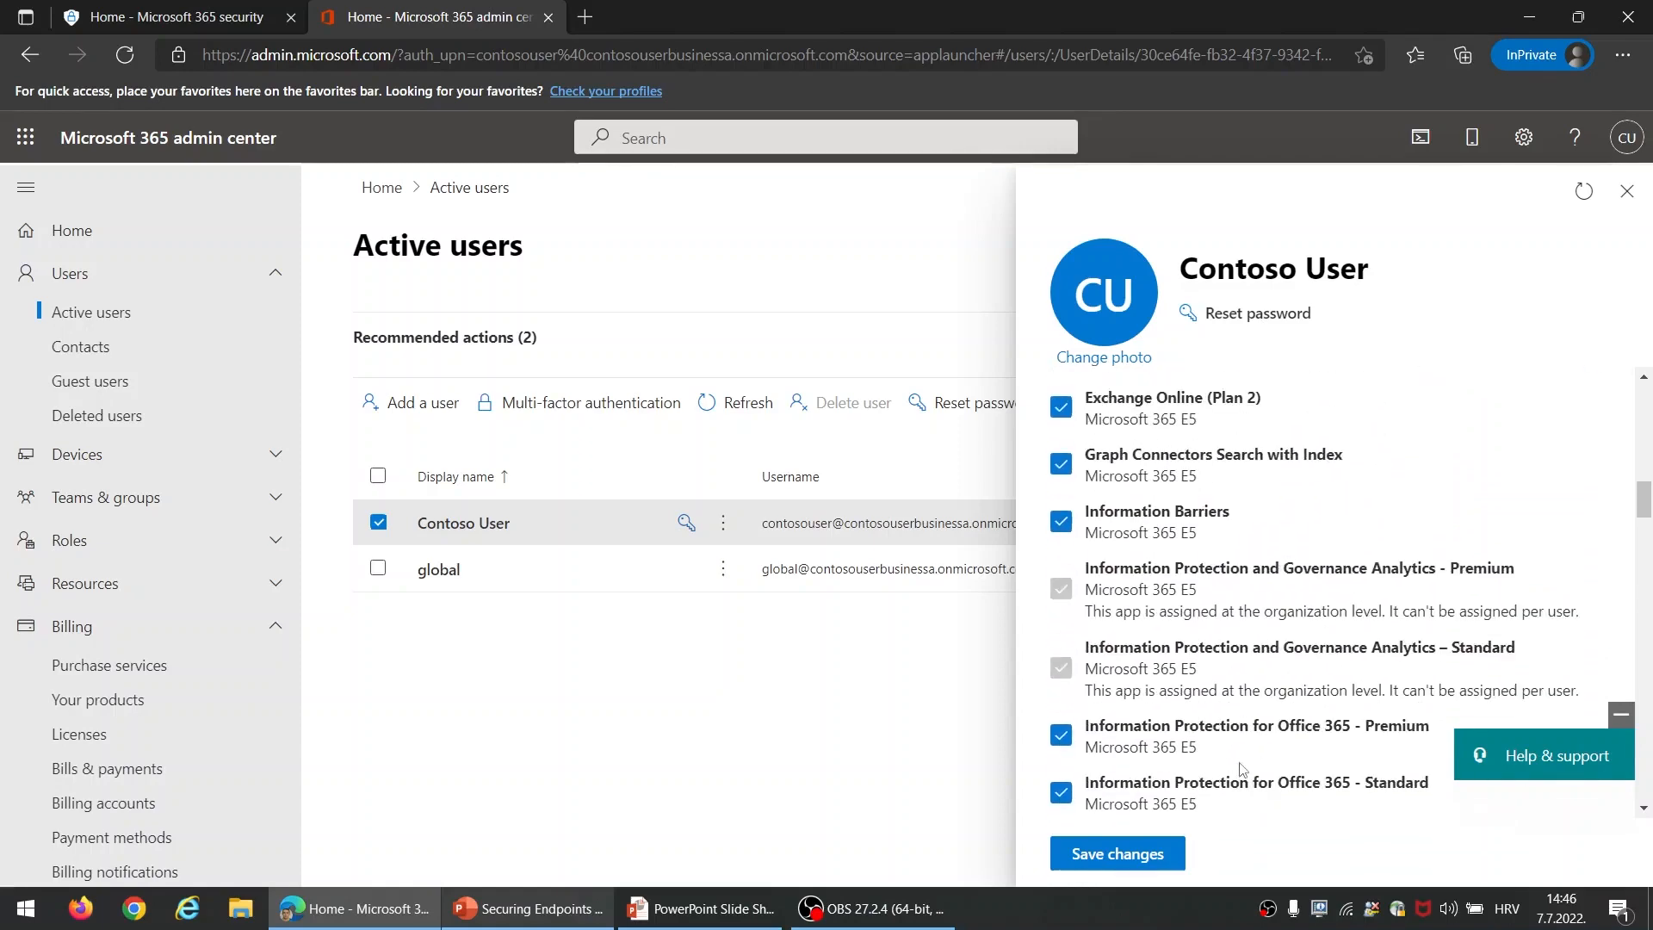
scroll(down, 3)
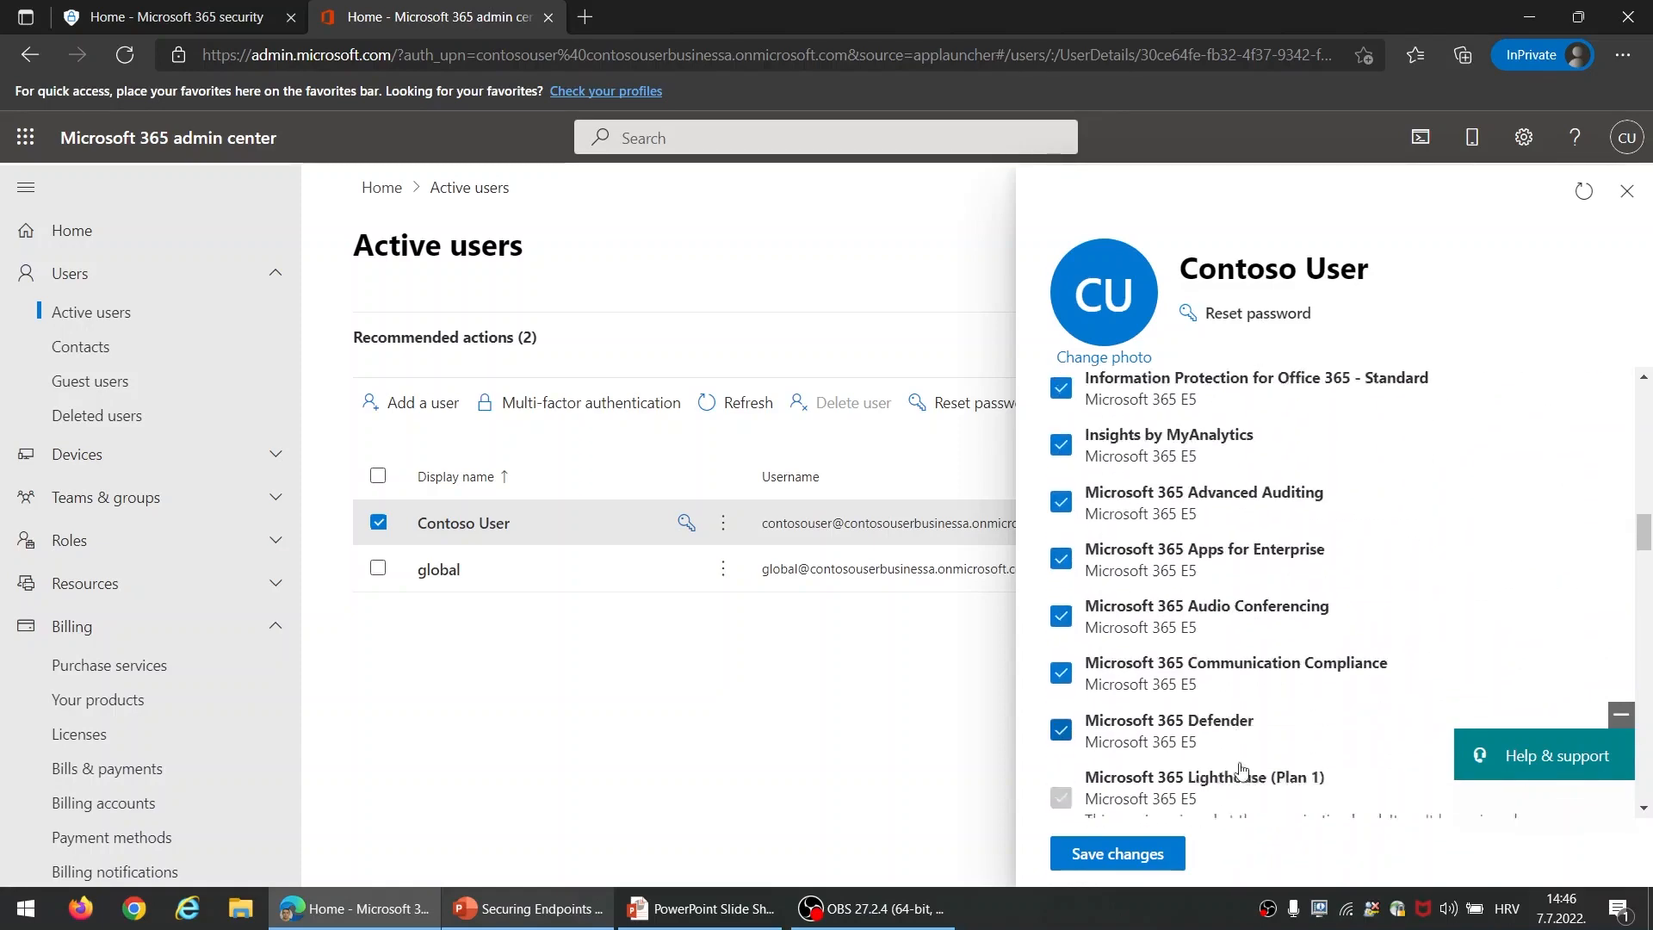
scroll(down, 3)
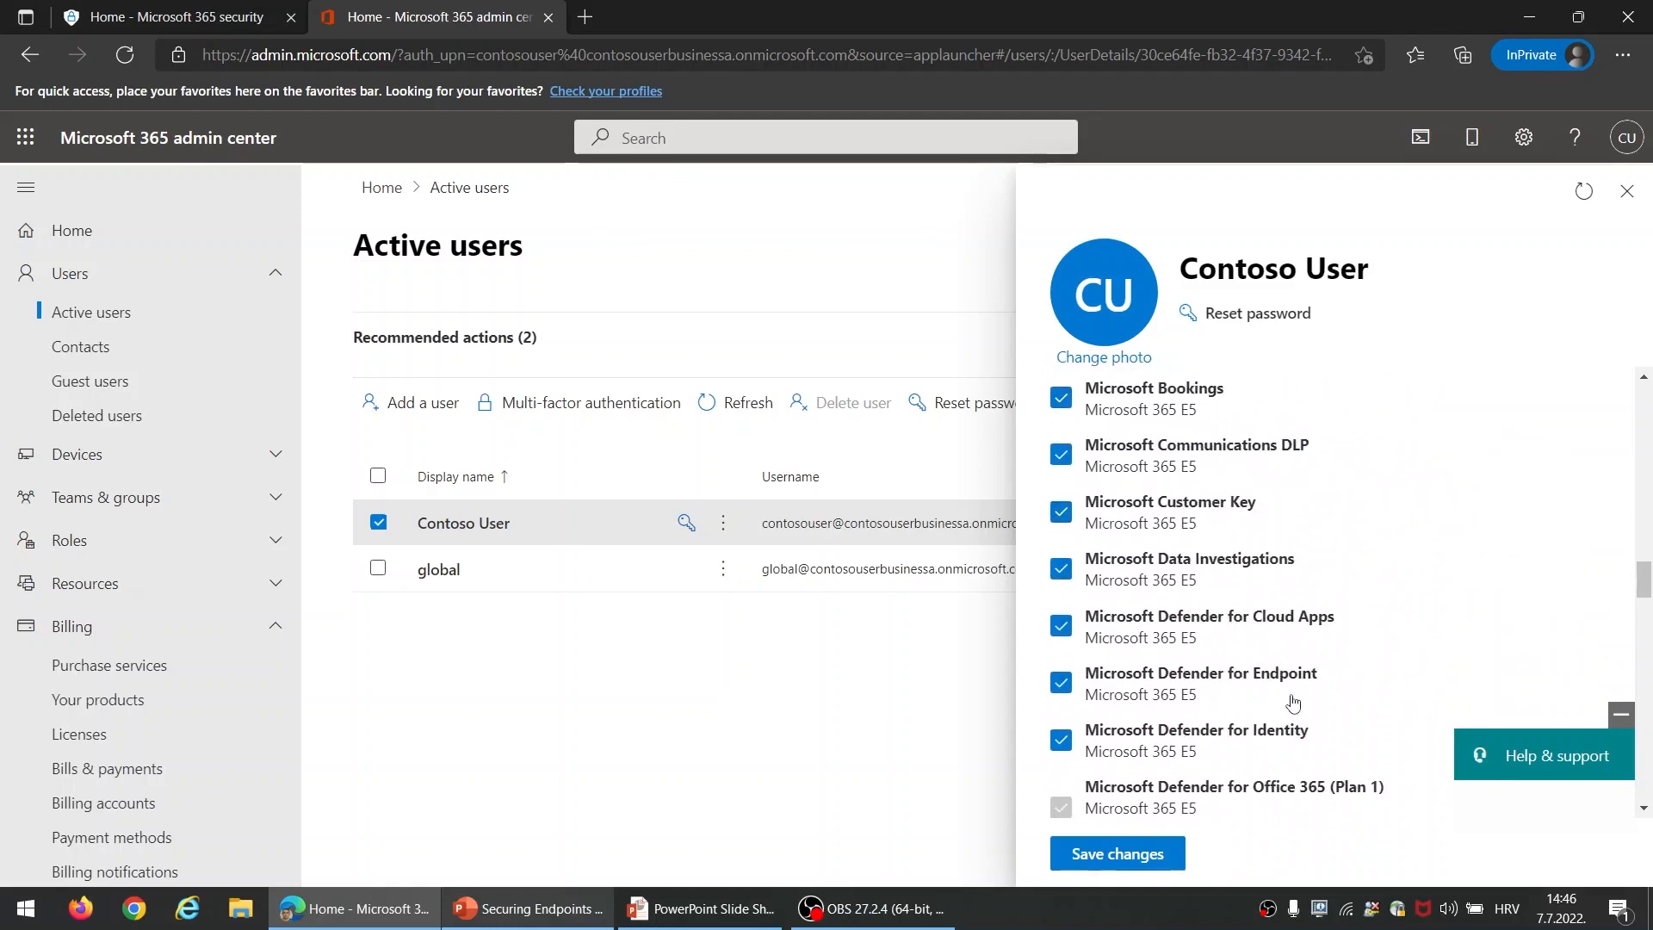
mouse_move(1294, 699)
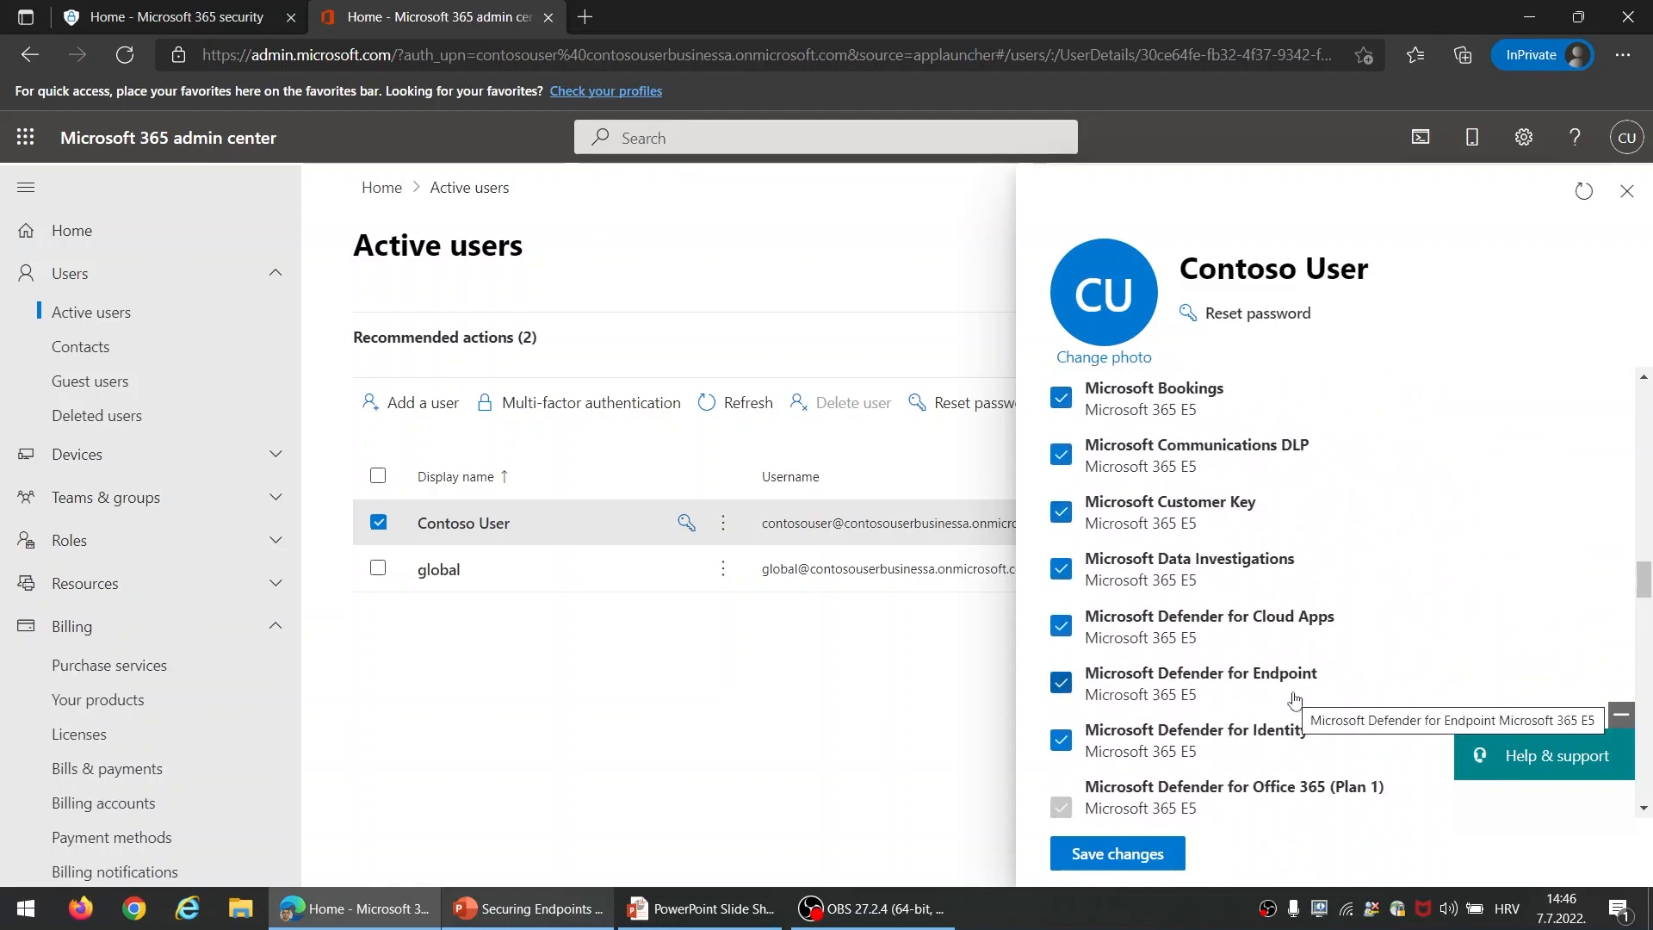